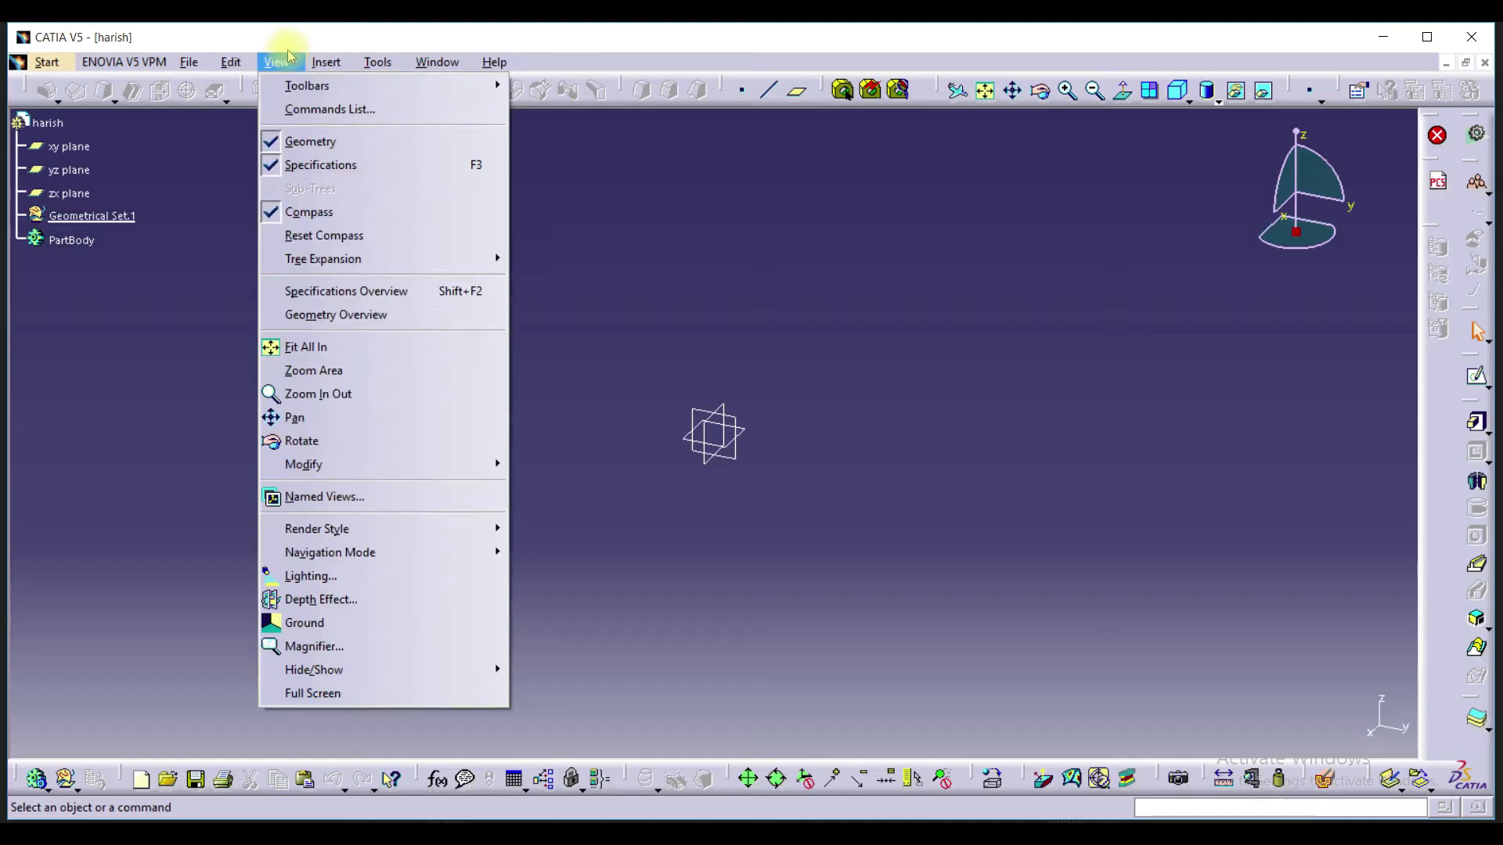
mouse_move(307, 85)
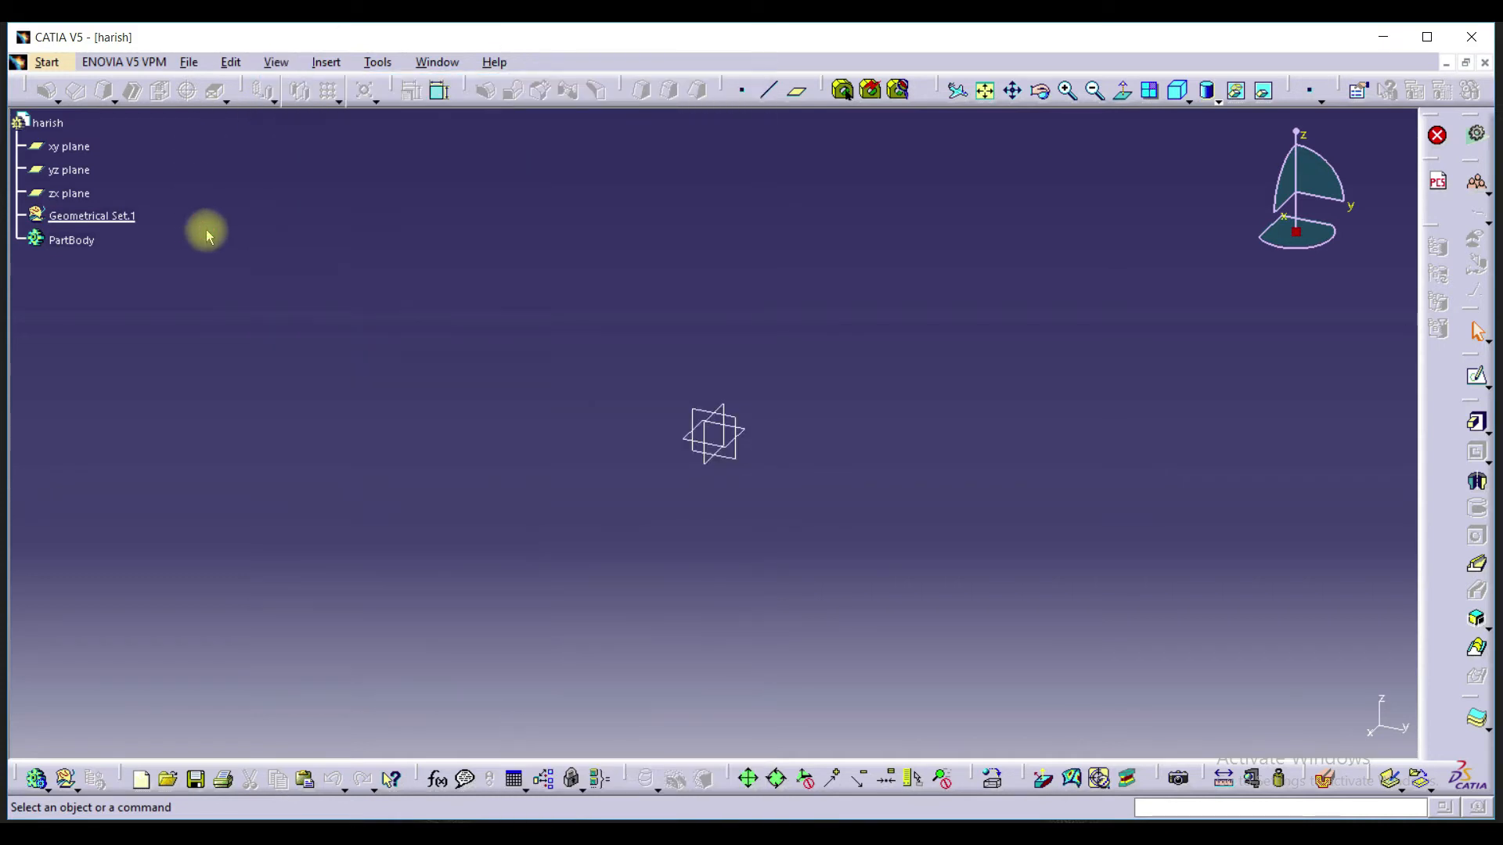
mouse_move(899, 331)
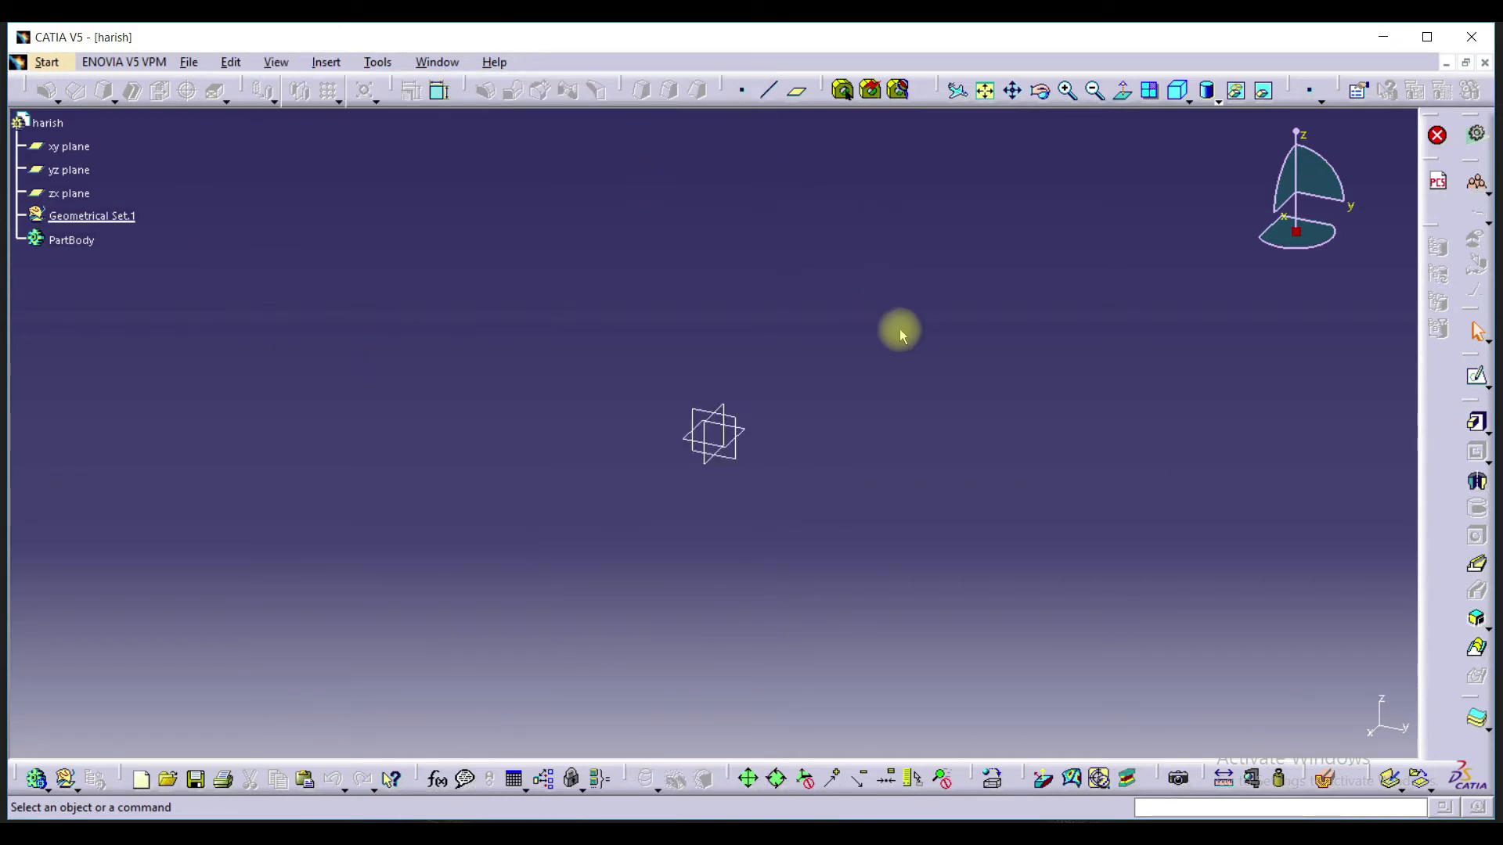
mouse_move(894, 330)
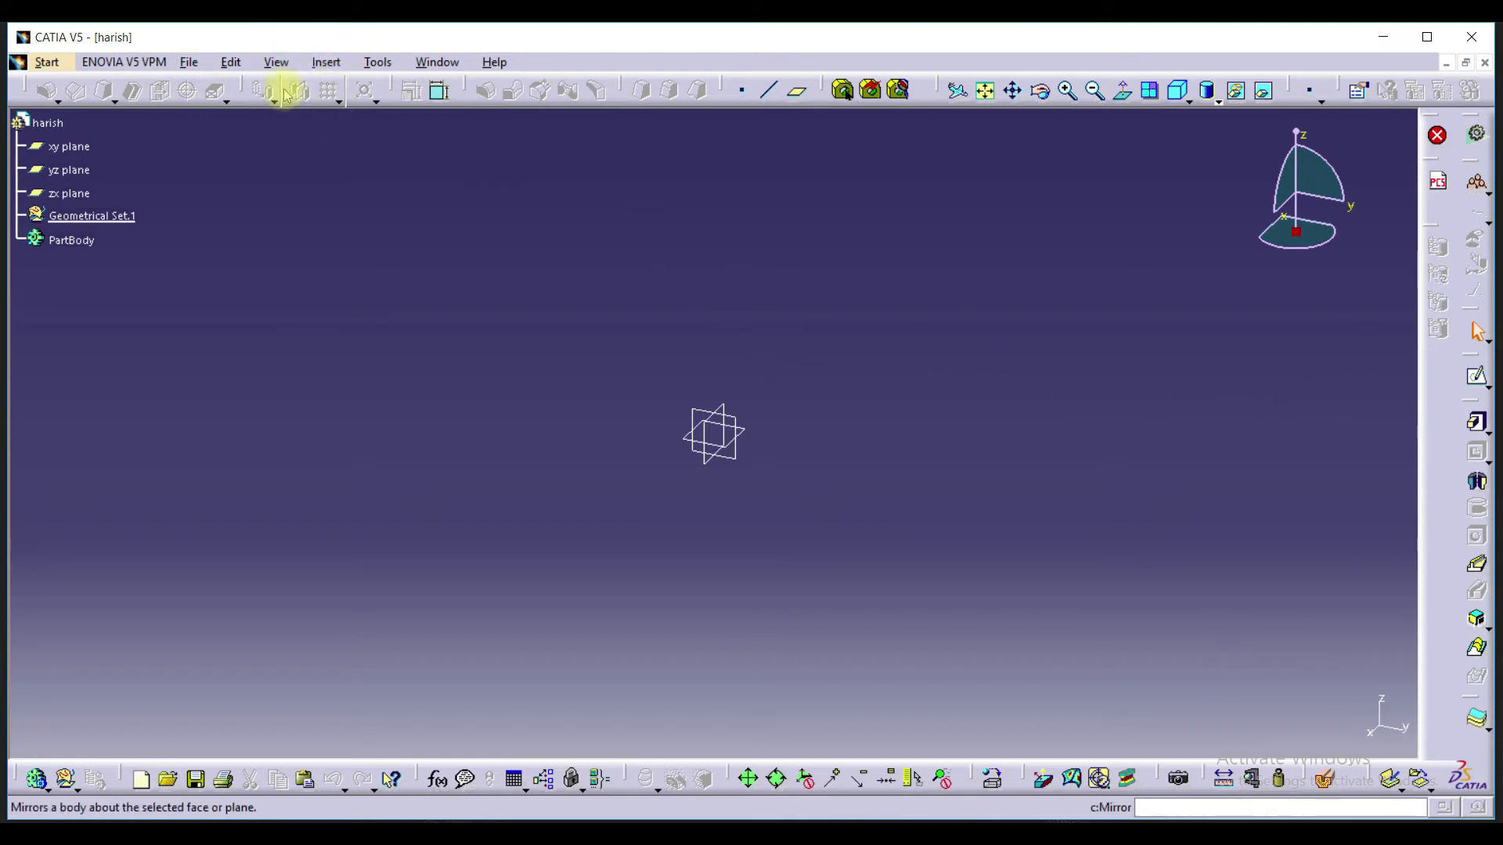
Show the Annotations toolbar from View > Toolbars and dock it on the right toolbar column.
left_click(276, 61)
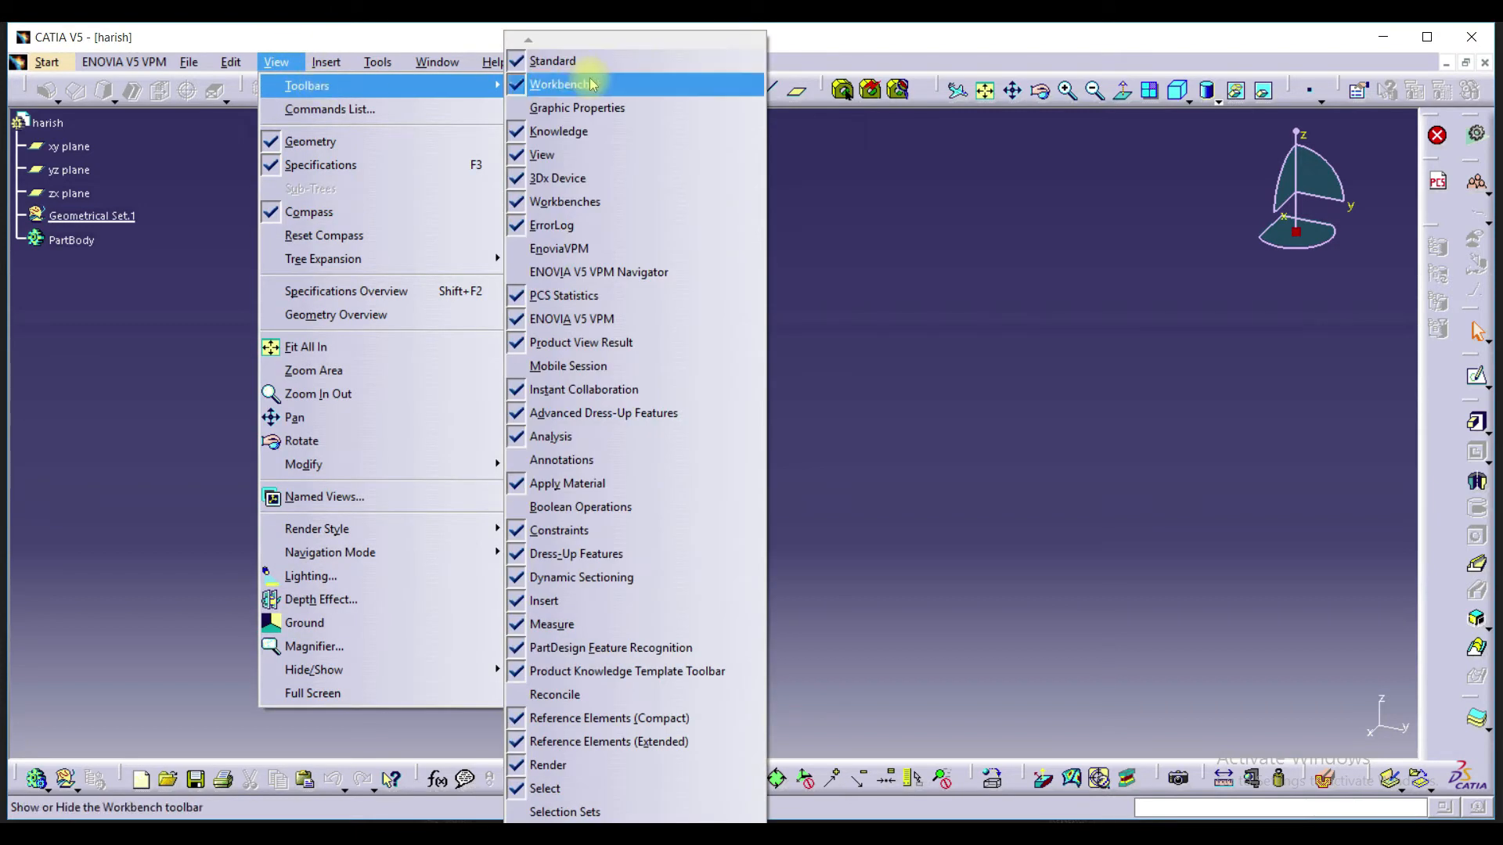
mouse_move(632, 296)
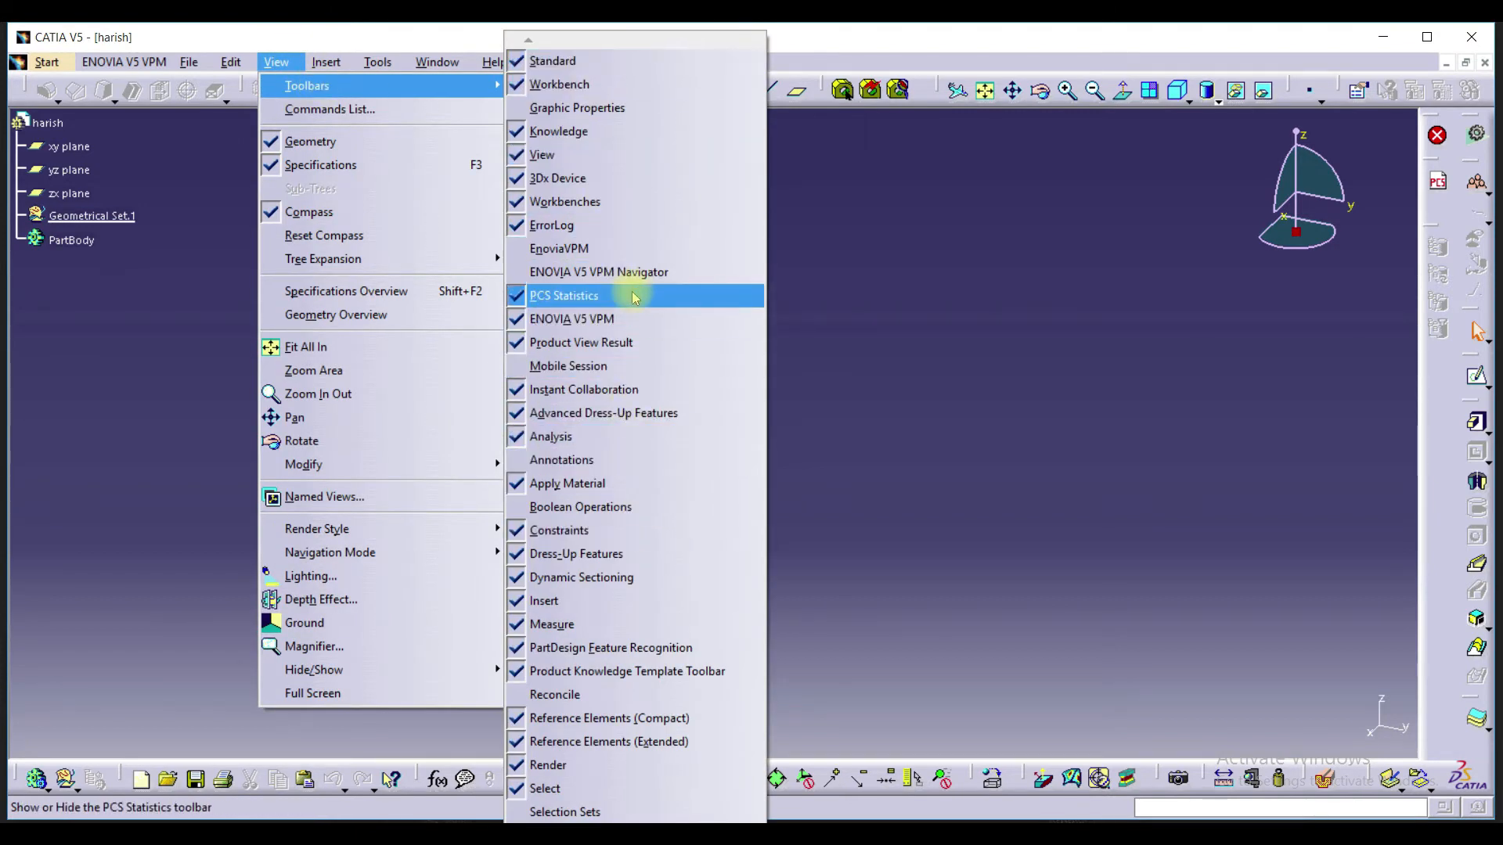
mouse_move(610, 647)
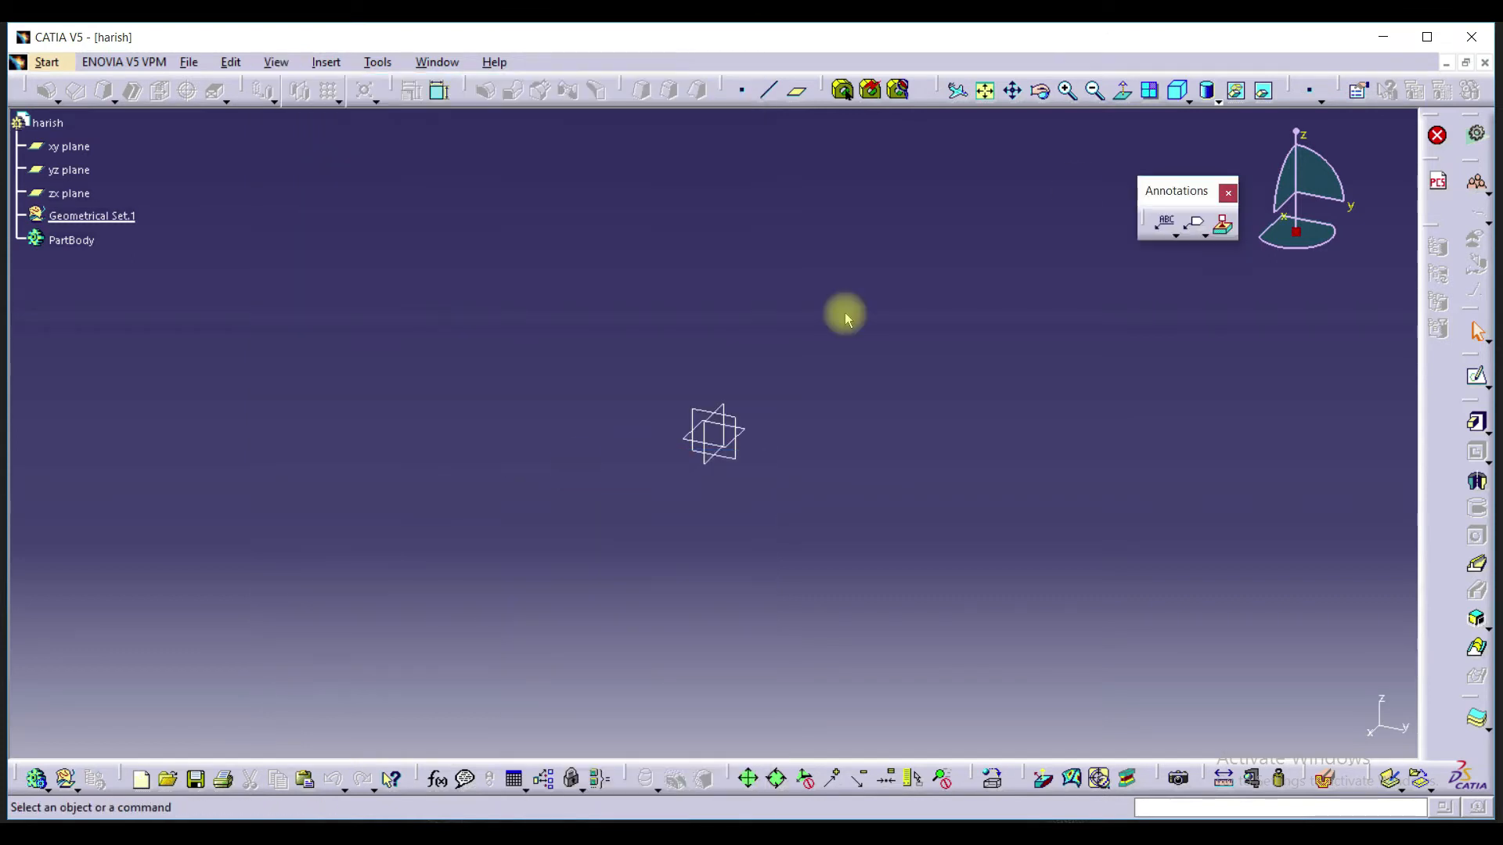
left_click(1476, 374)
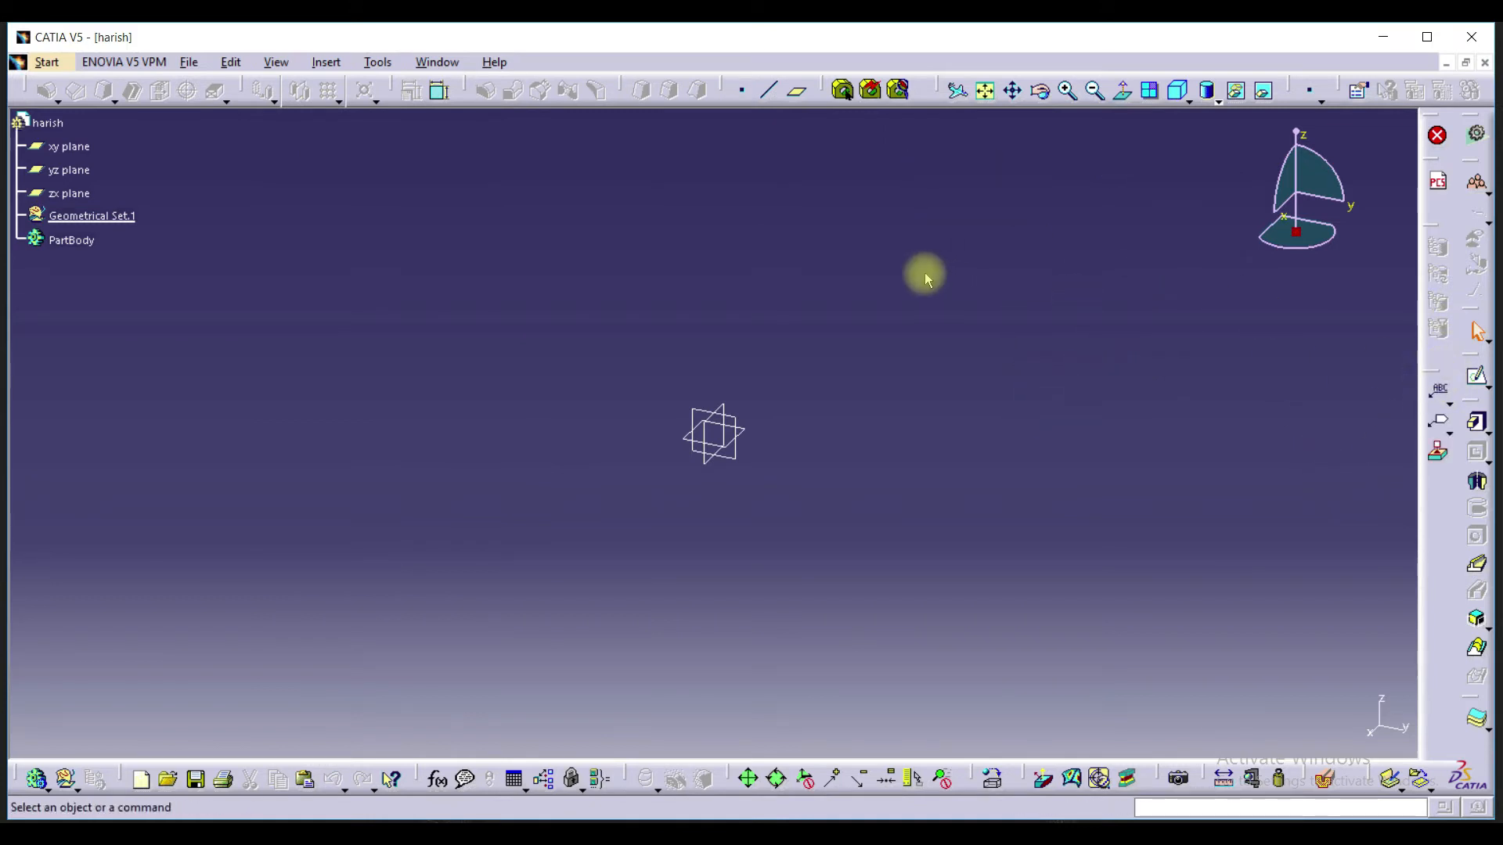
Uncheck Annotations in View > Toolbars so the toolbar is hidden again.
left_click(276, 61)
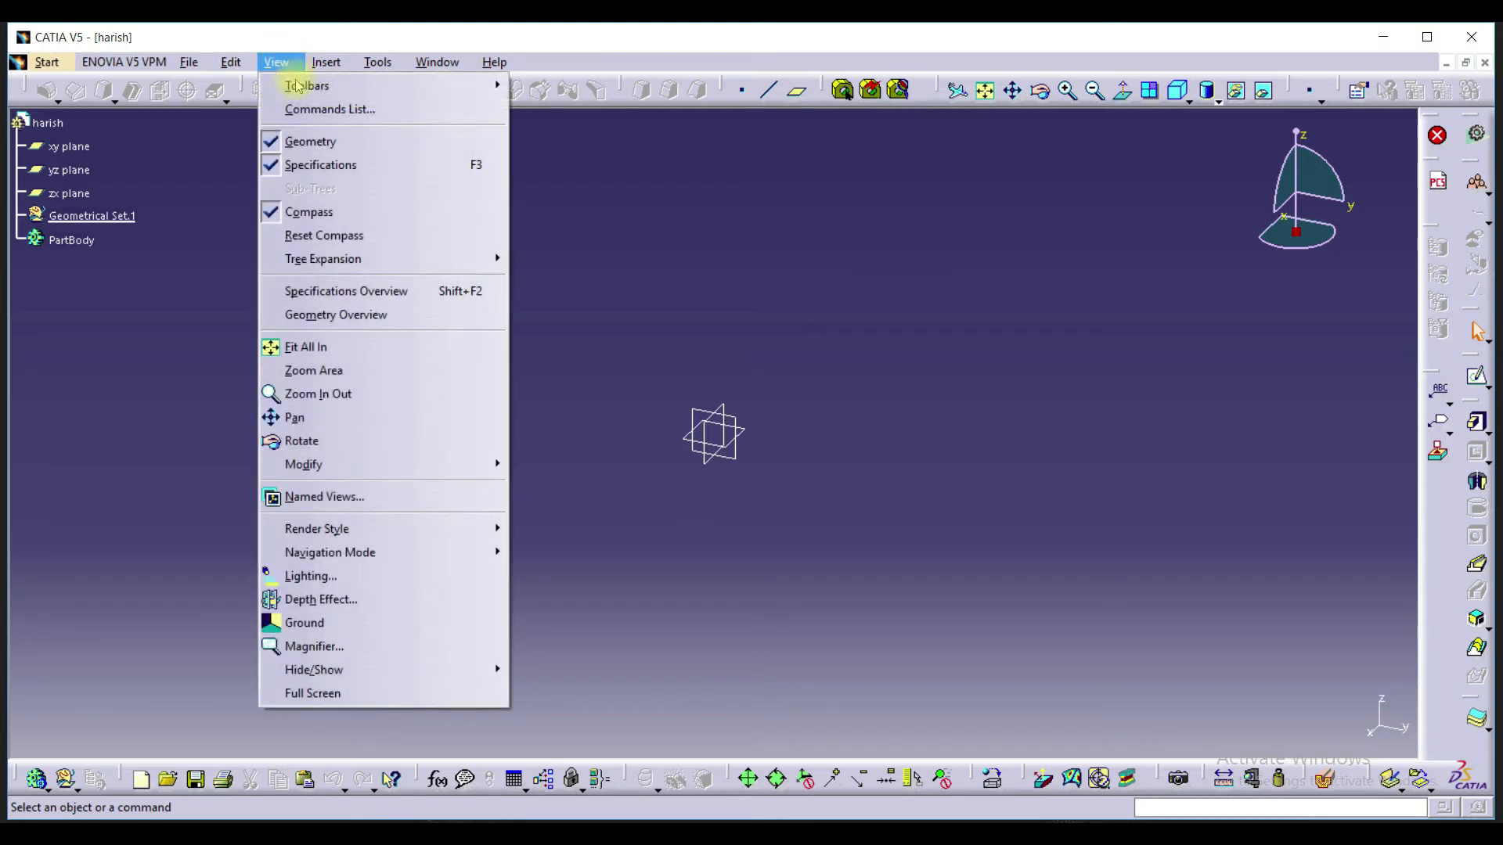
left_click(307, 85)
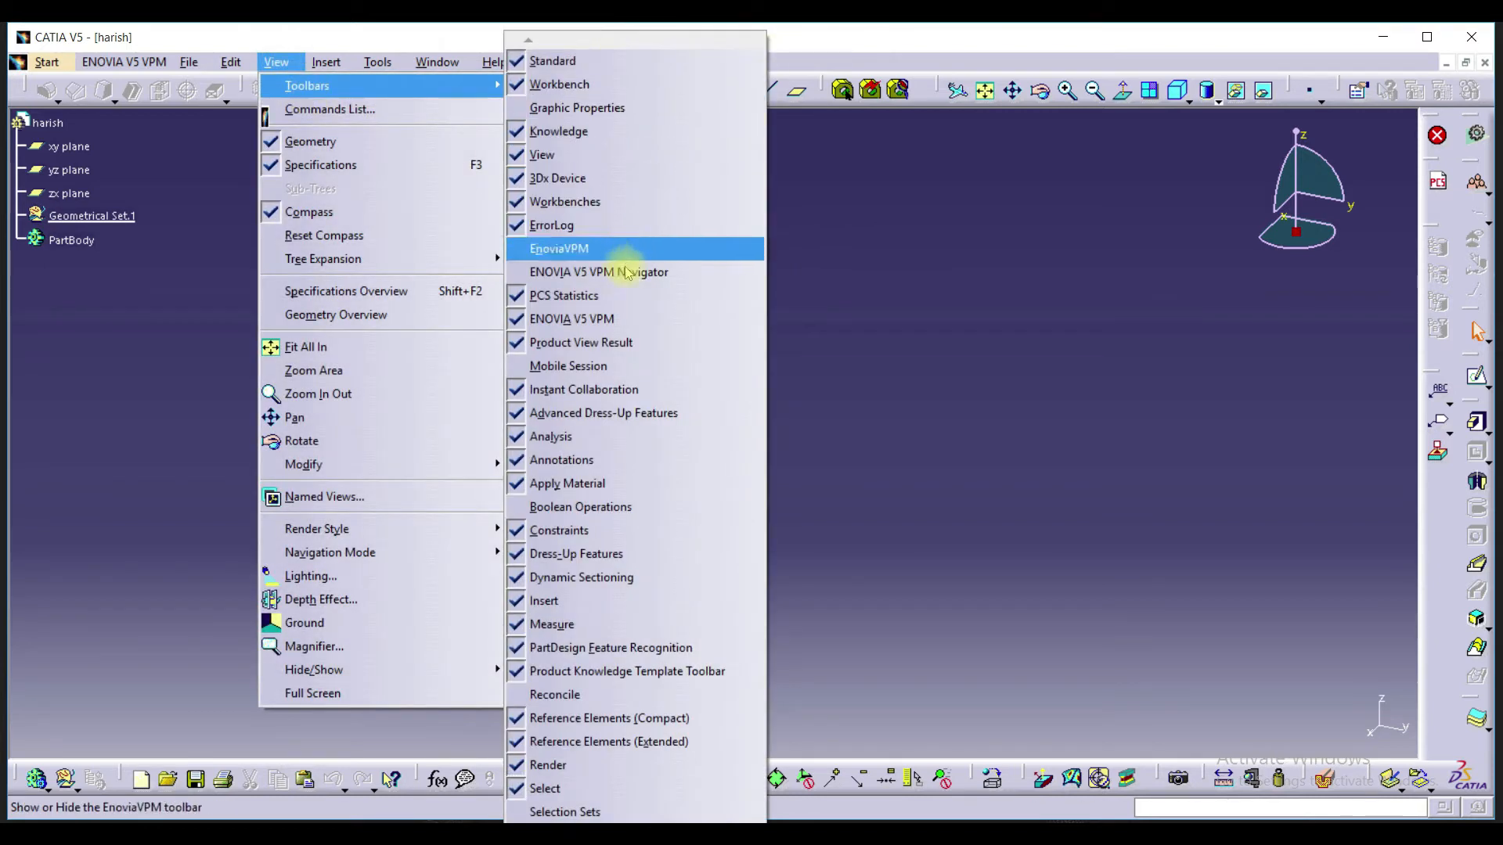
mouse_move(560, 458)
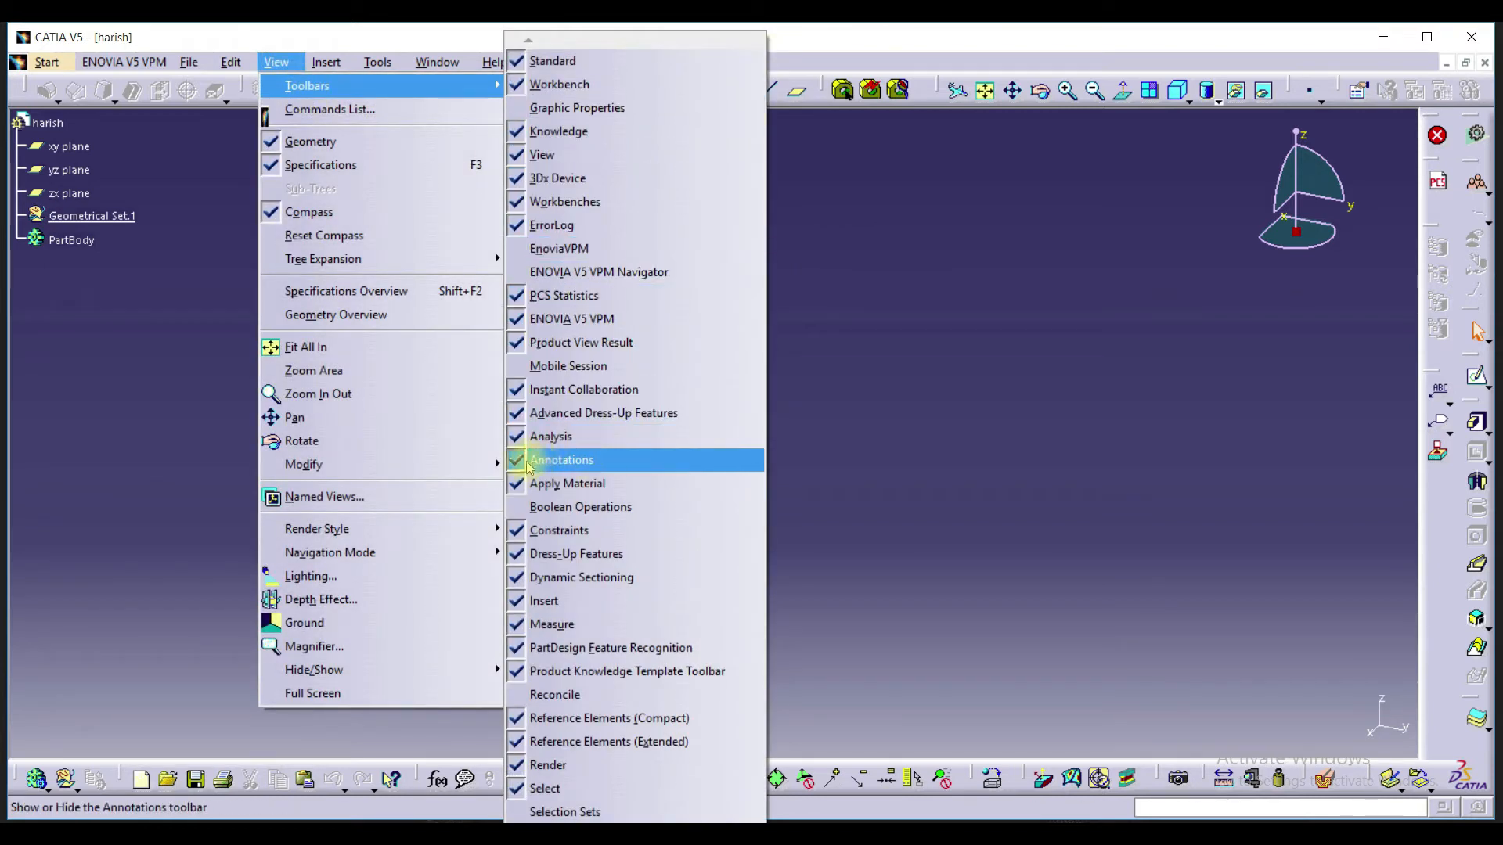
left_click(560, 461)
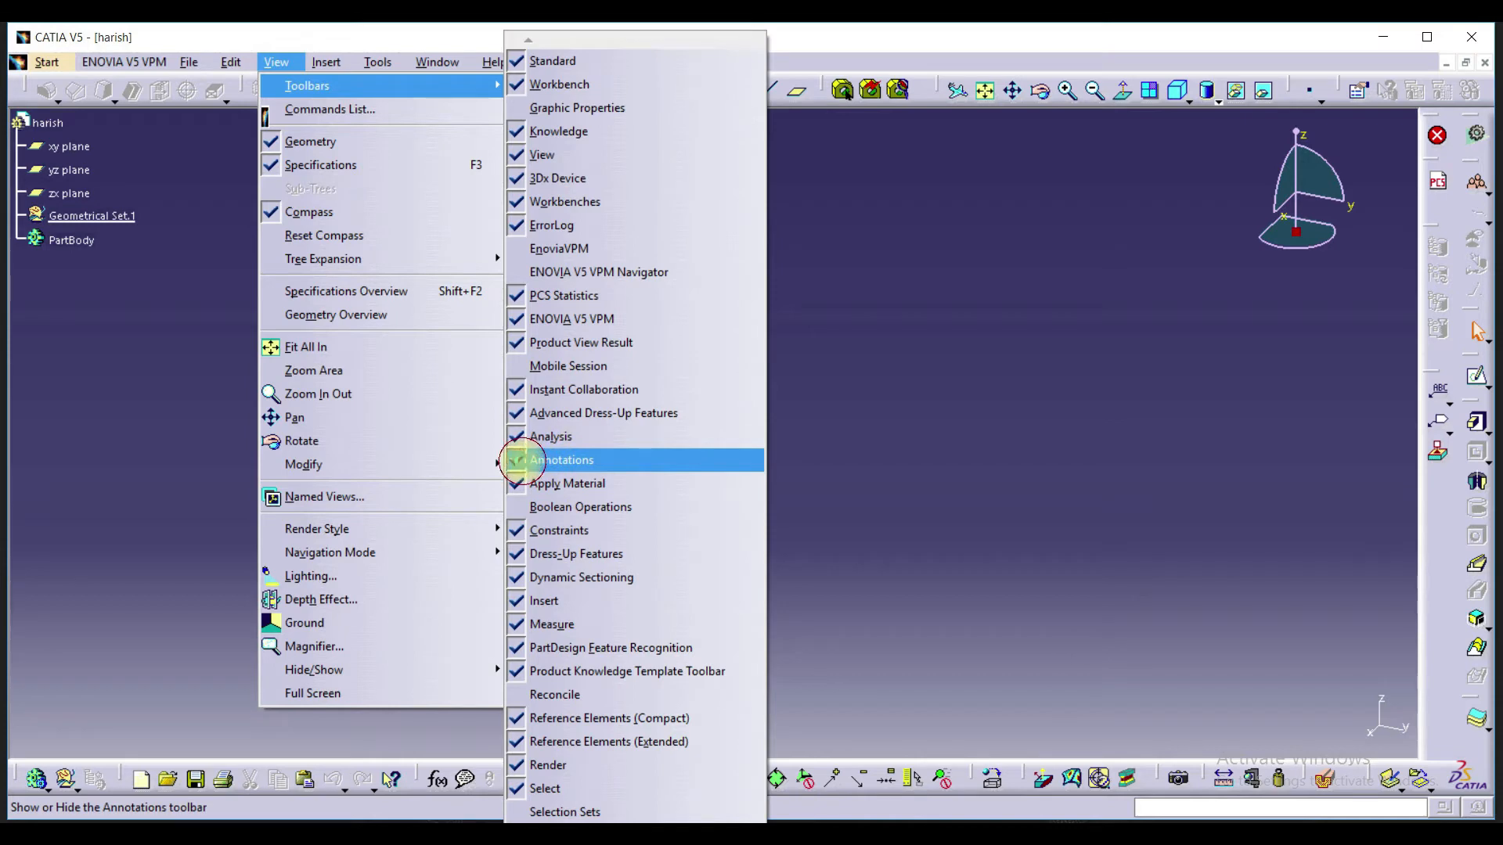
left_click(561, 460)
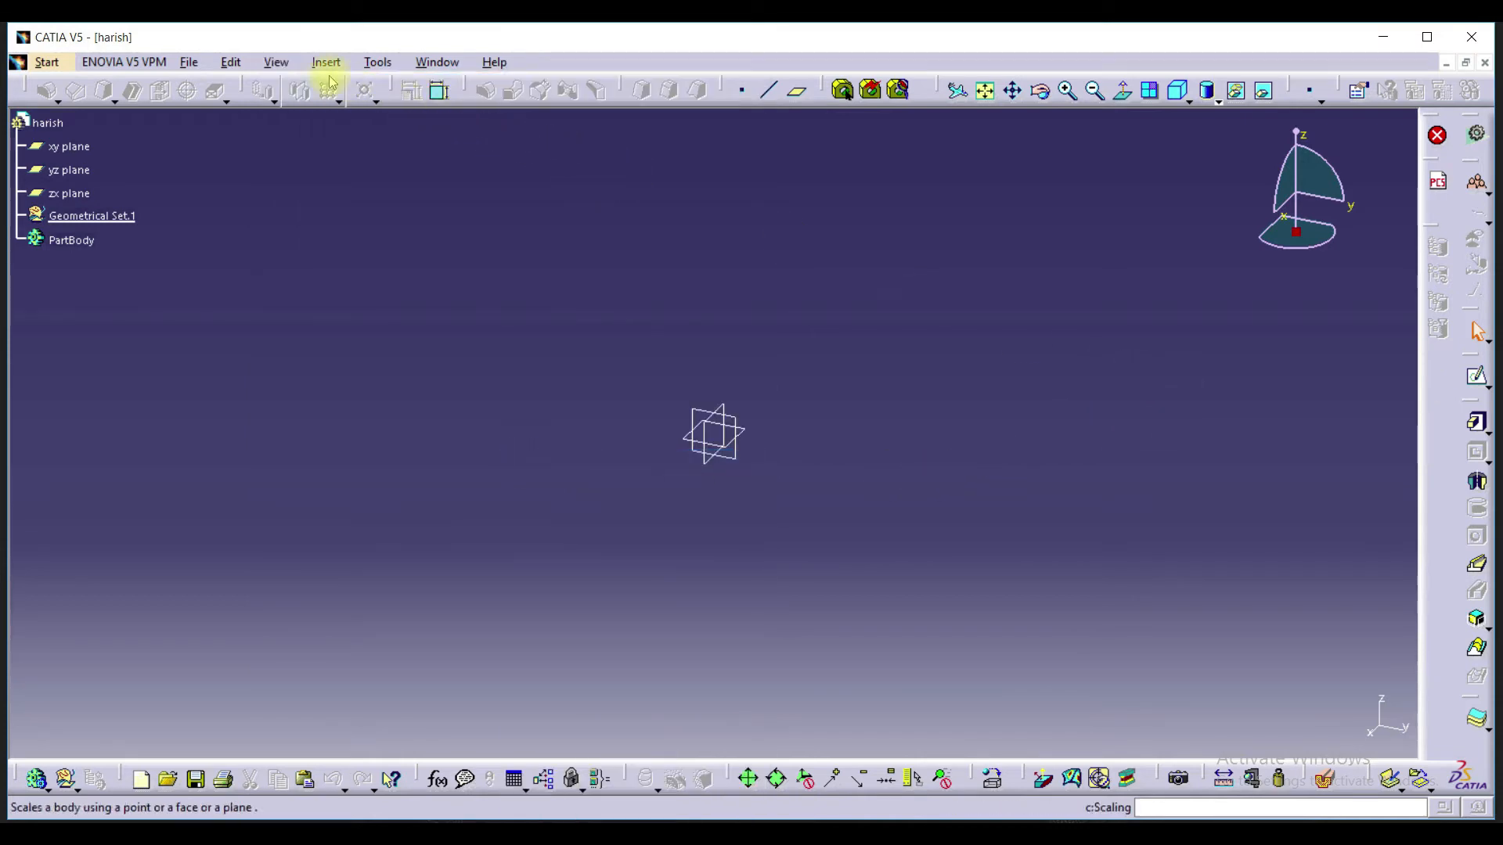
left_click(275, 61)
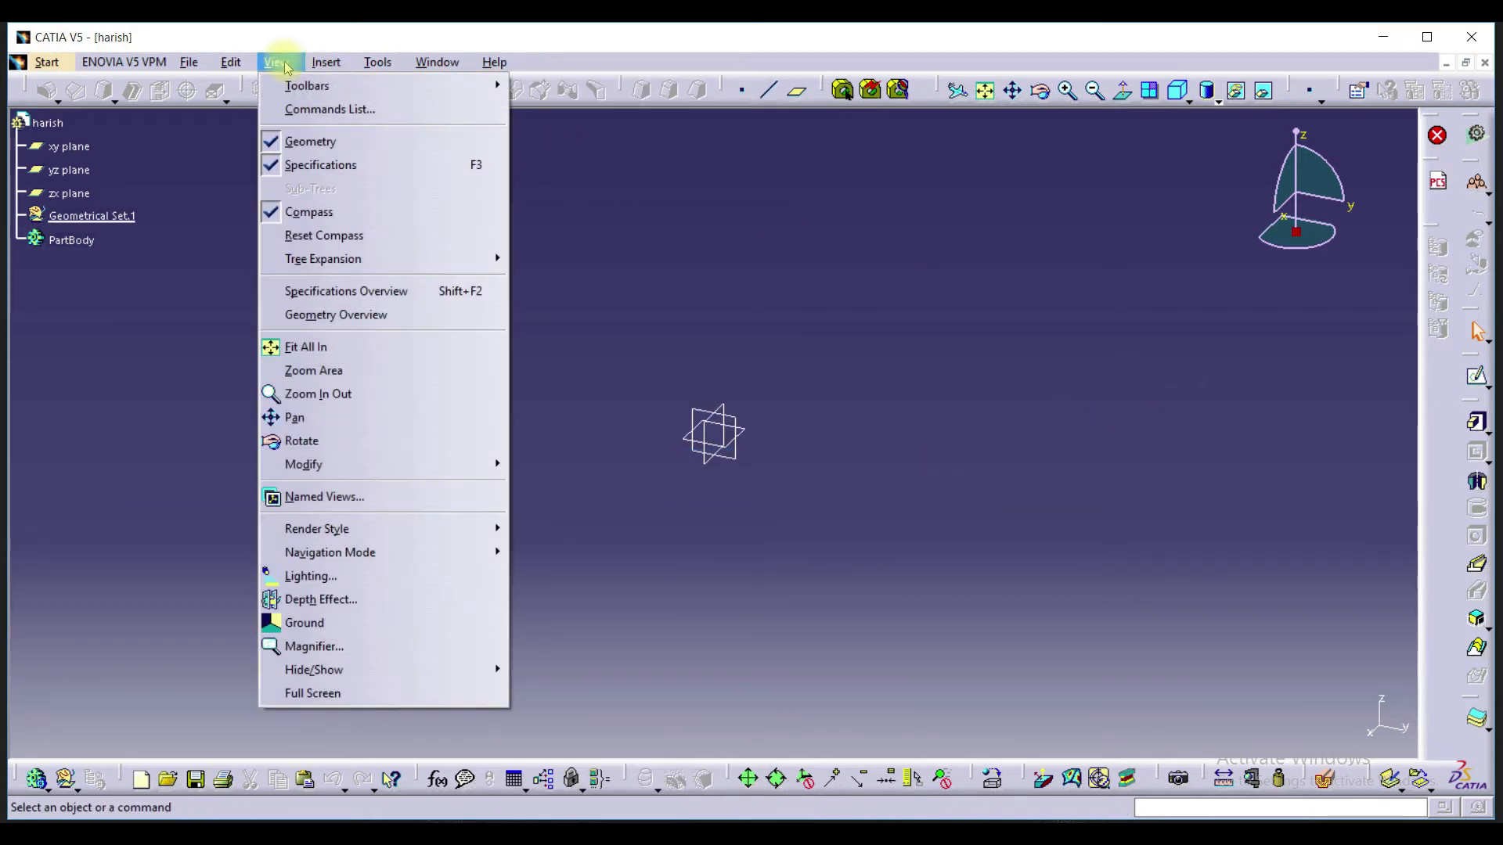
mouse_move(328, 108)
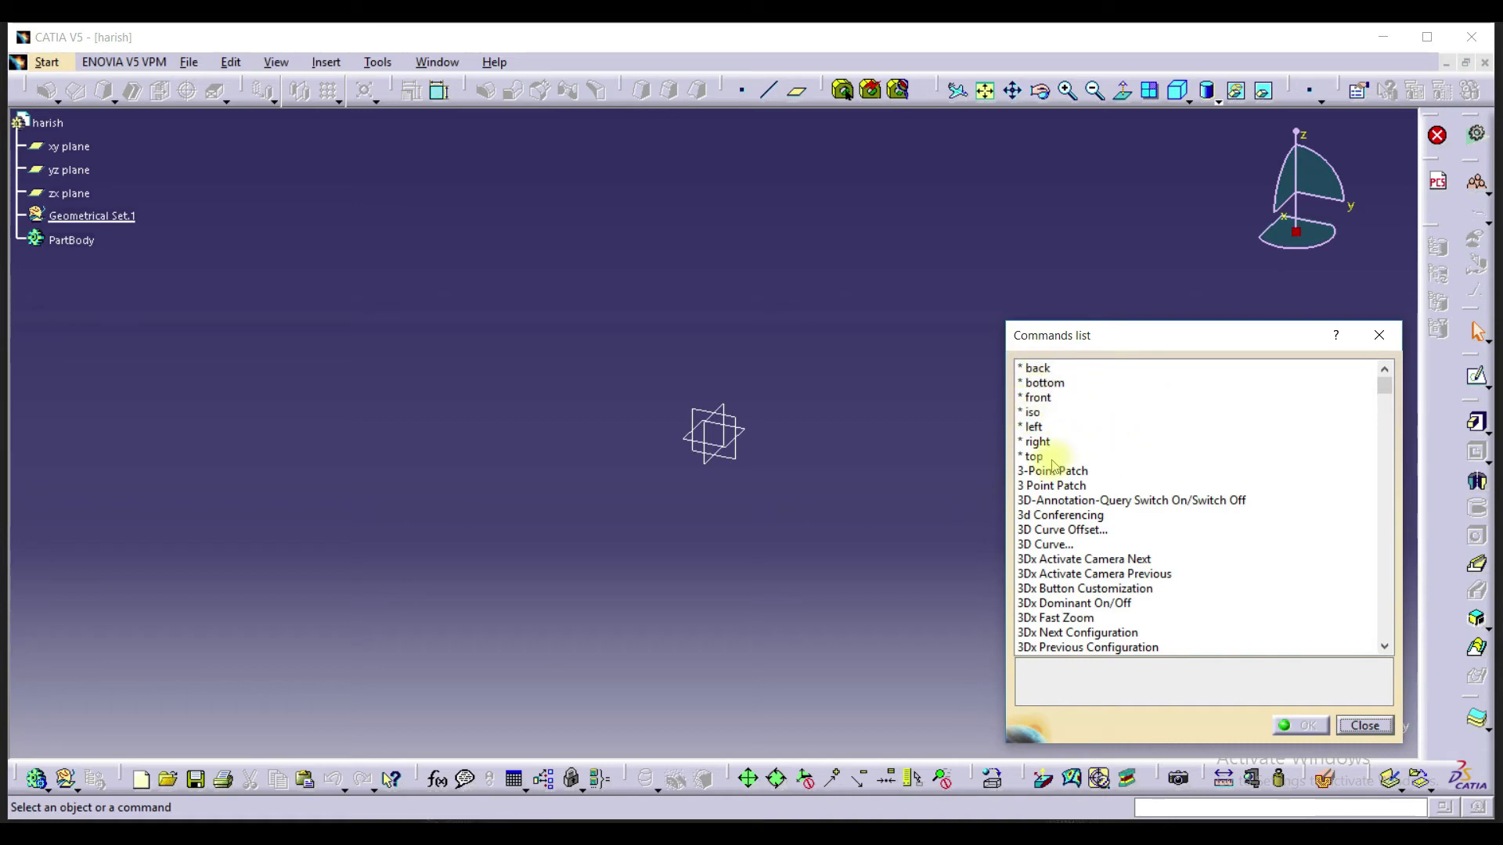
Scroll the Commands list to the H entries, select Helix and confirm with OK.
scroll("down", 3)
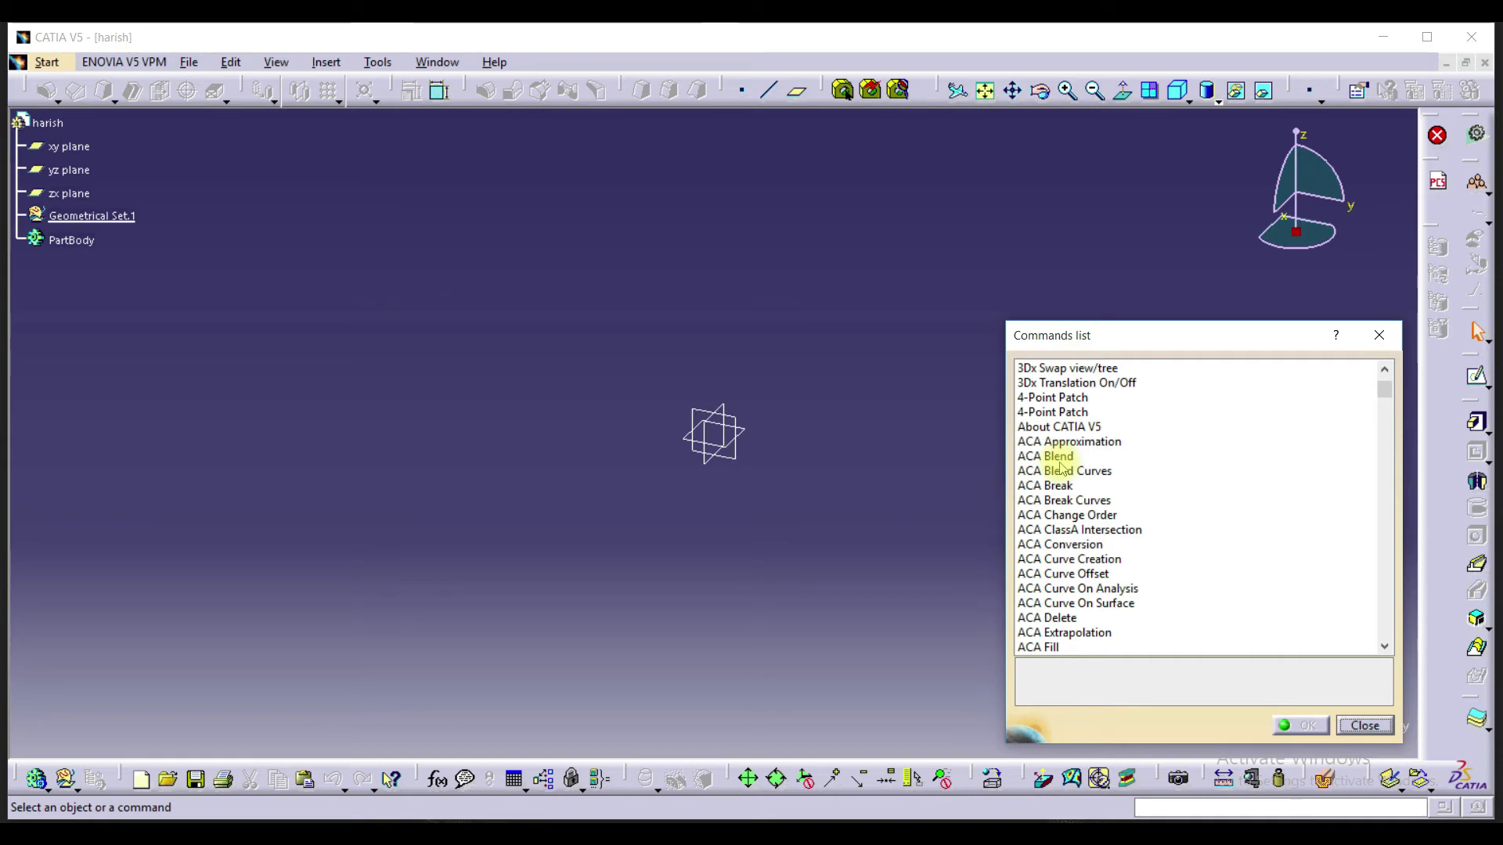
scroll("down", 3)
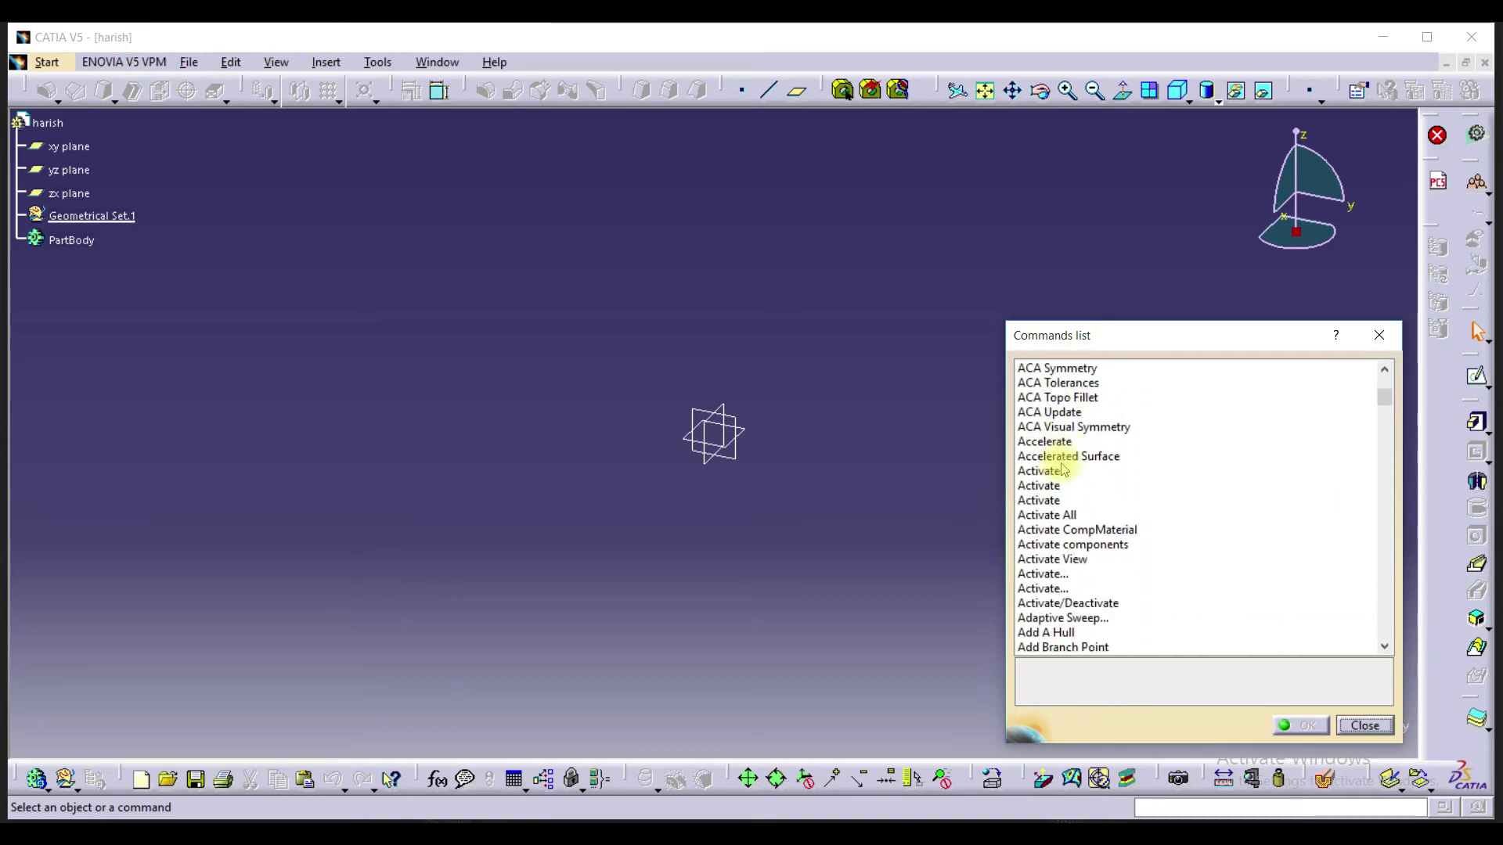
scroll("down", 3)
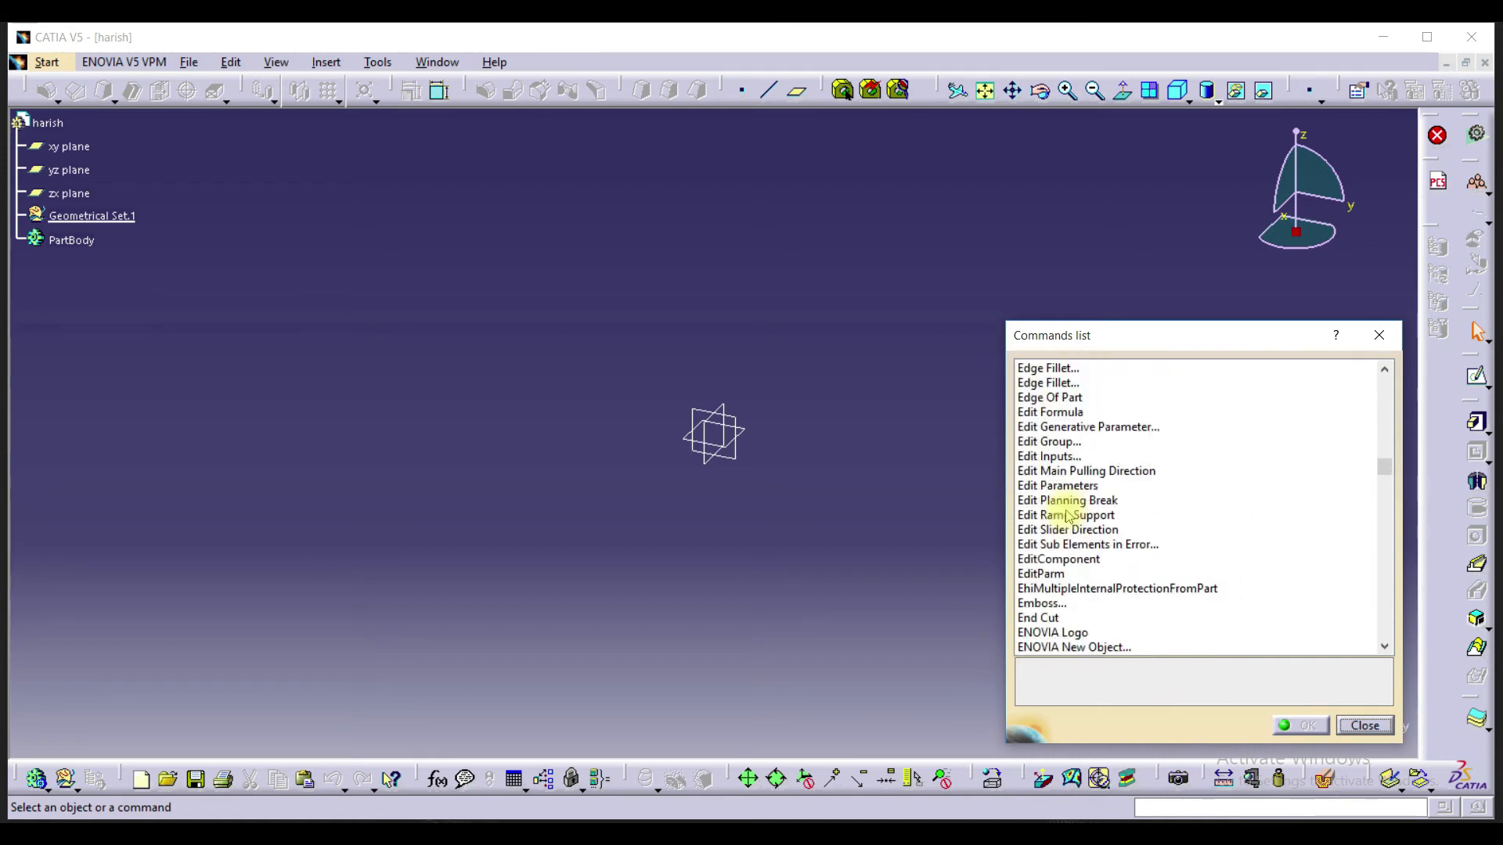
scroll("down", 3)
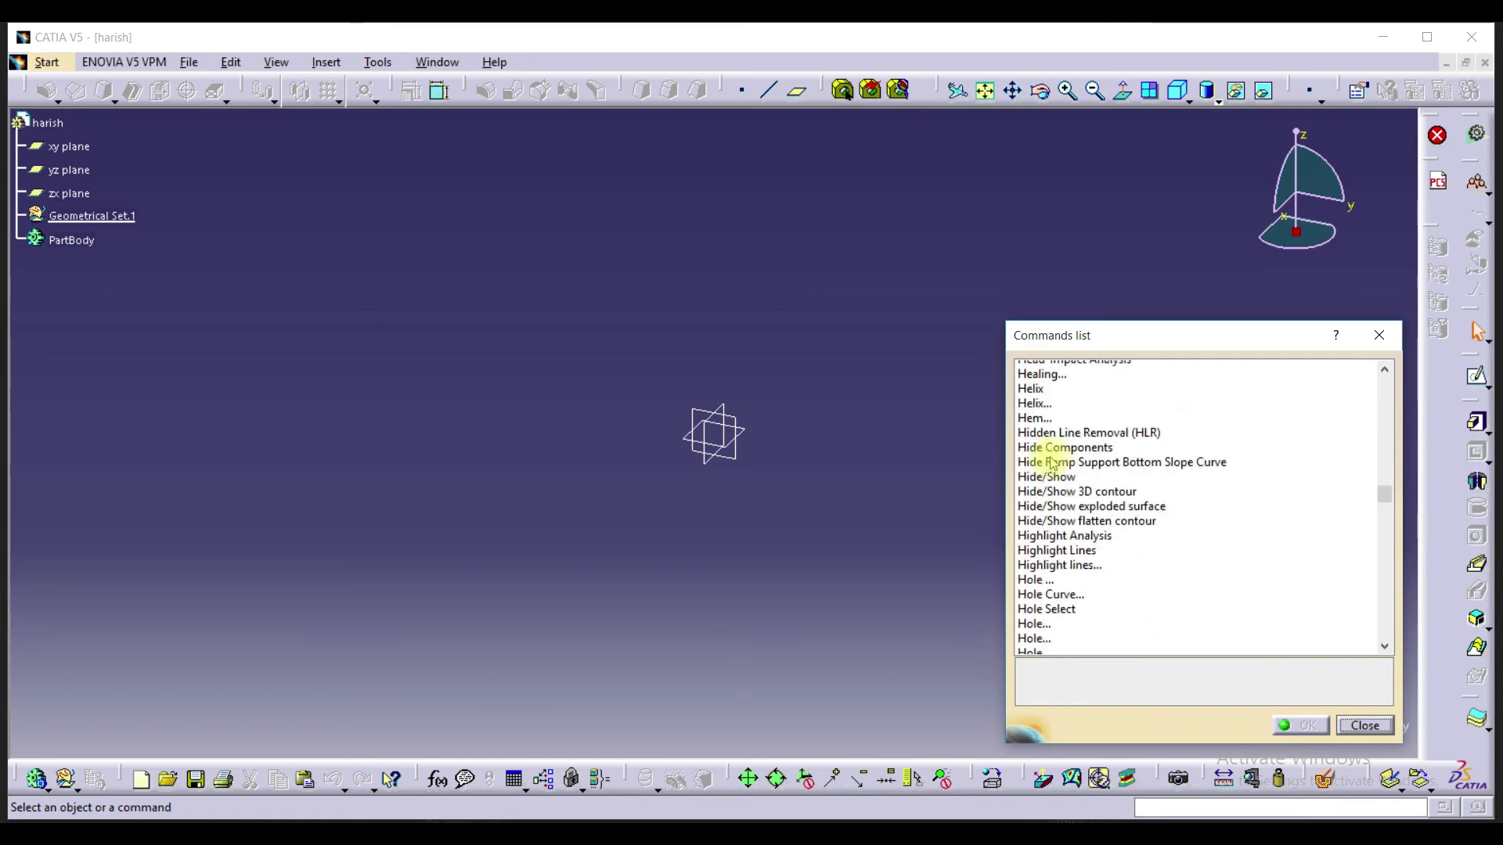
left_click(1032, 442)
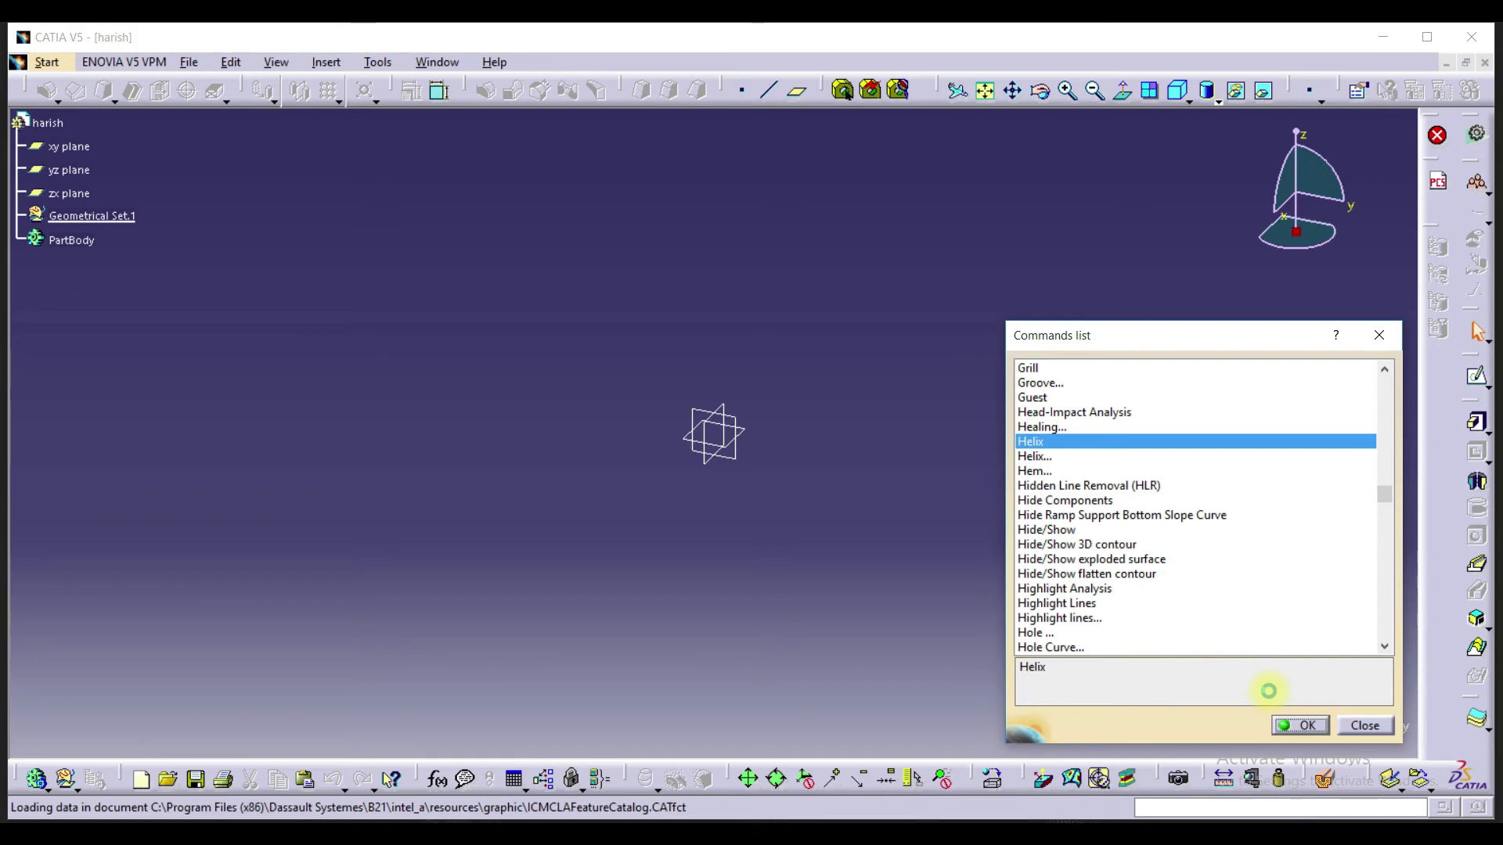
left_click(1299, 725)
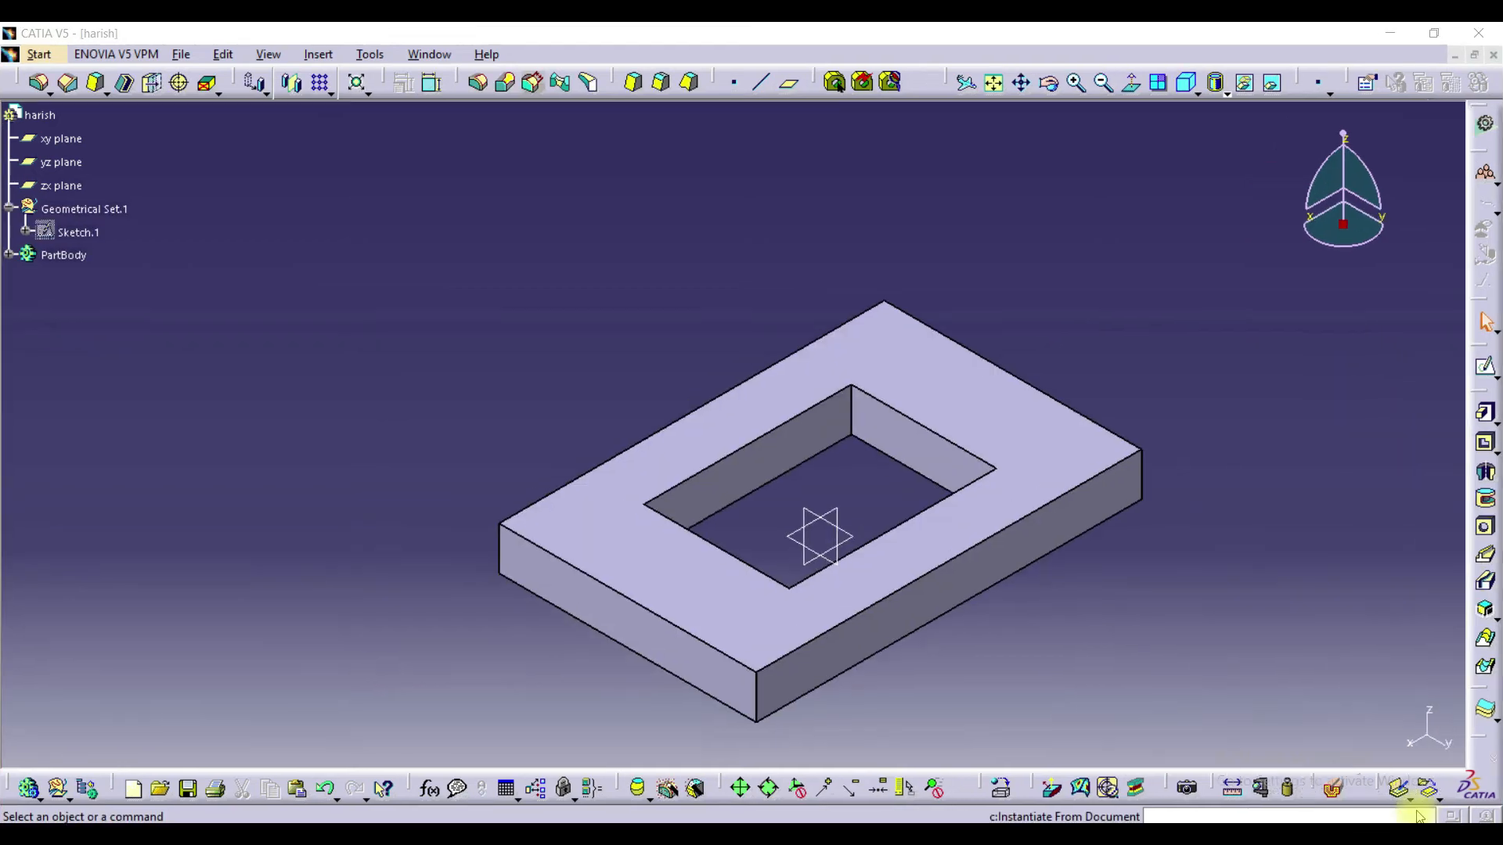
left_click(269, 54)
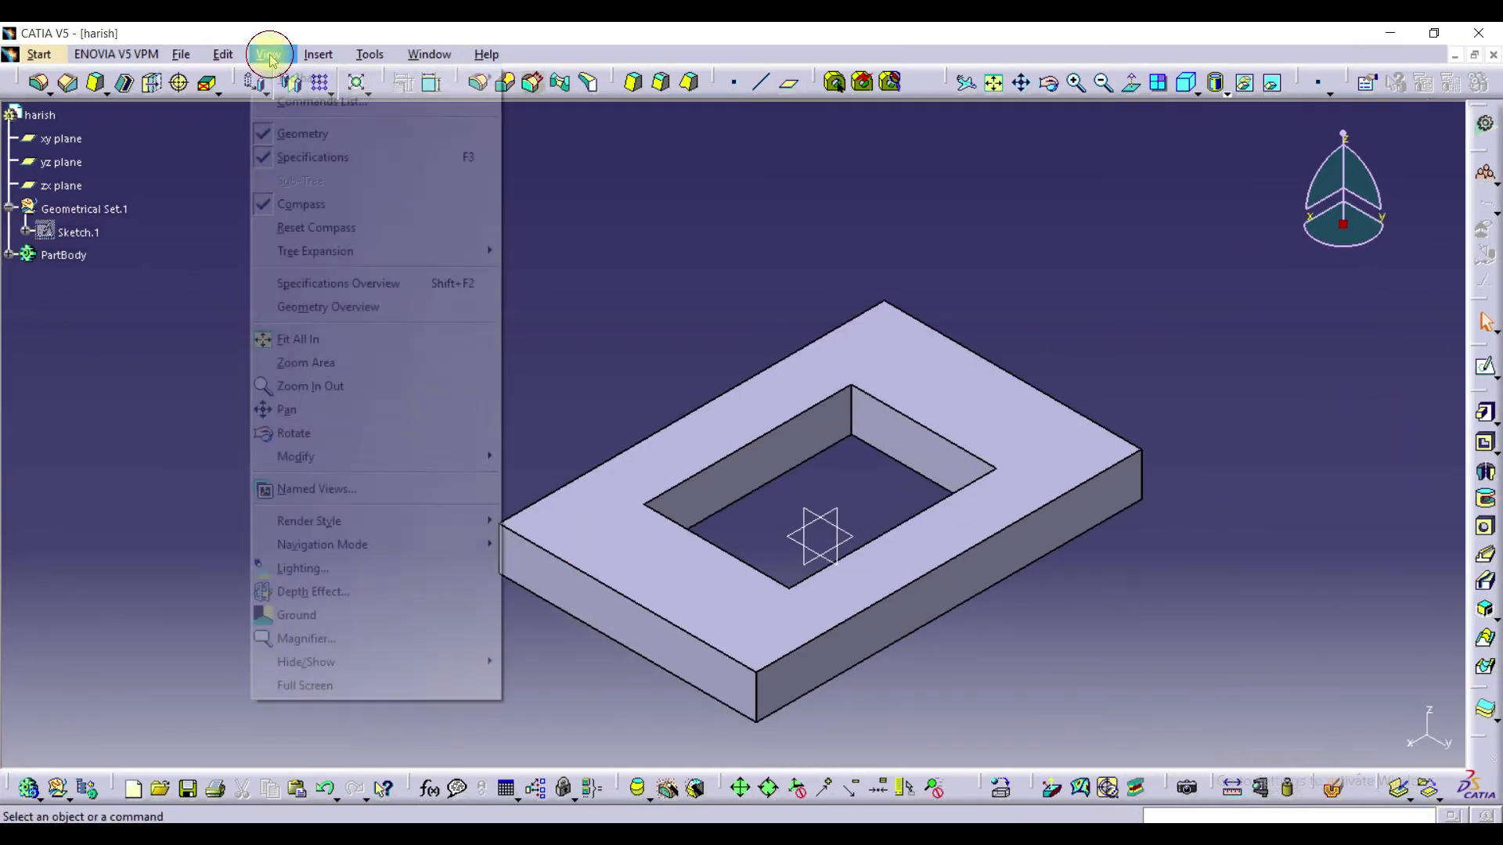
left_click(299, 78)
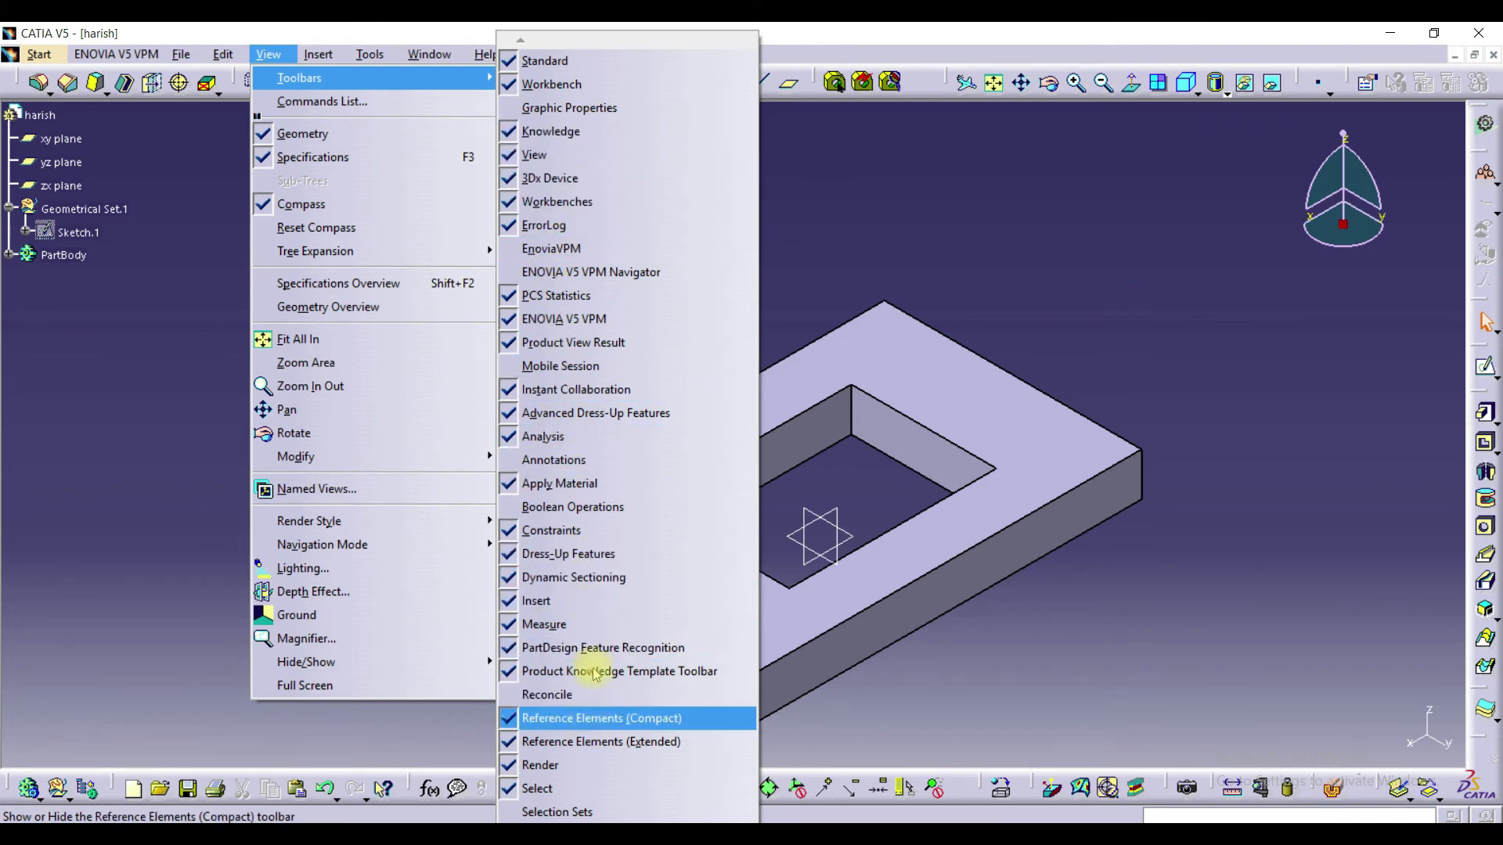
left_click(601, 718)
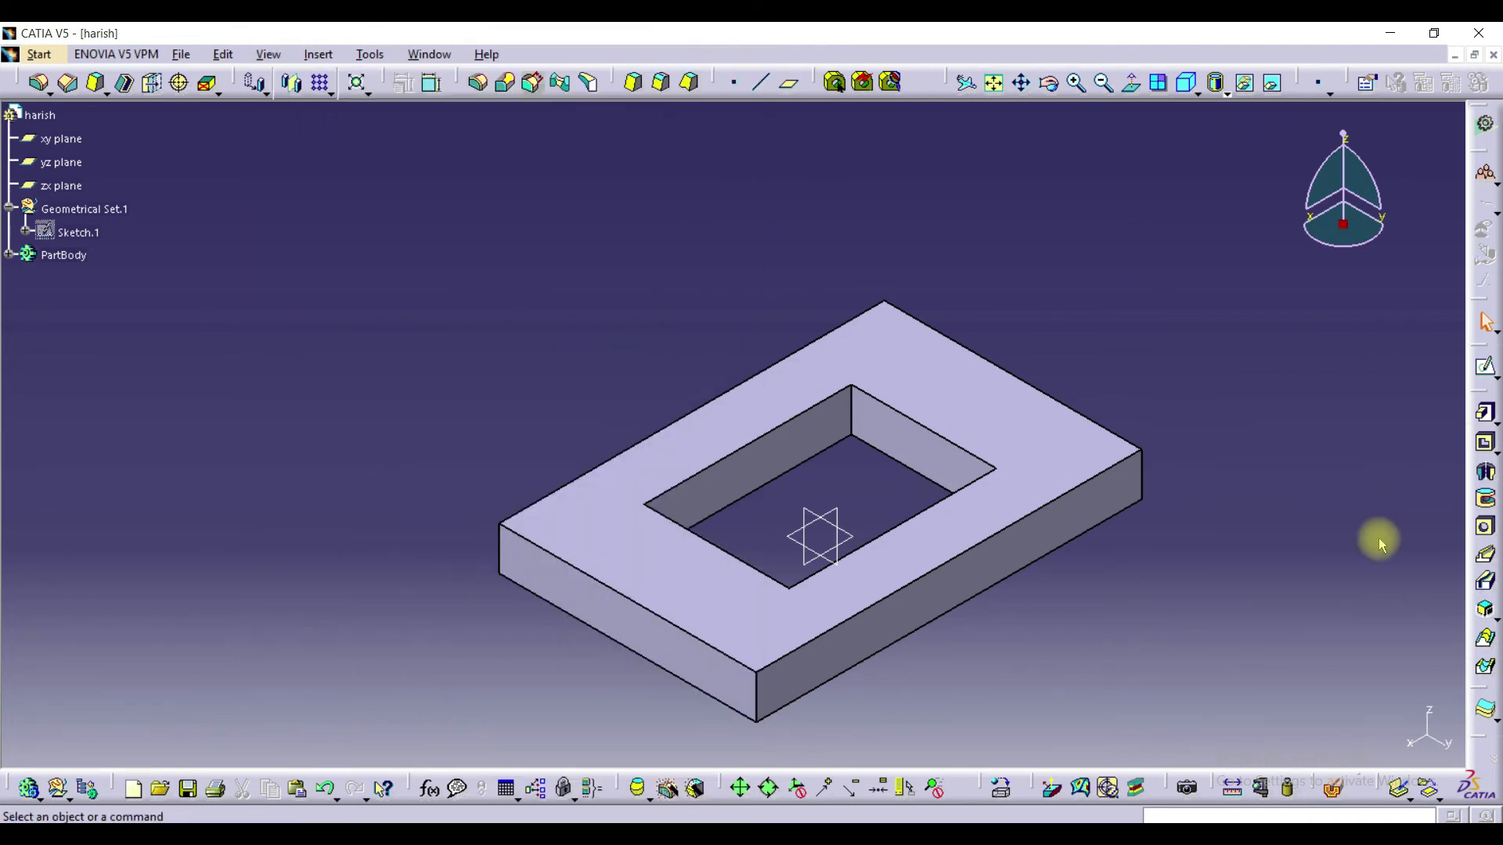
mouse_move(1057, 668)
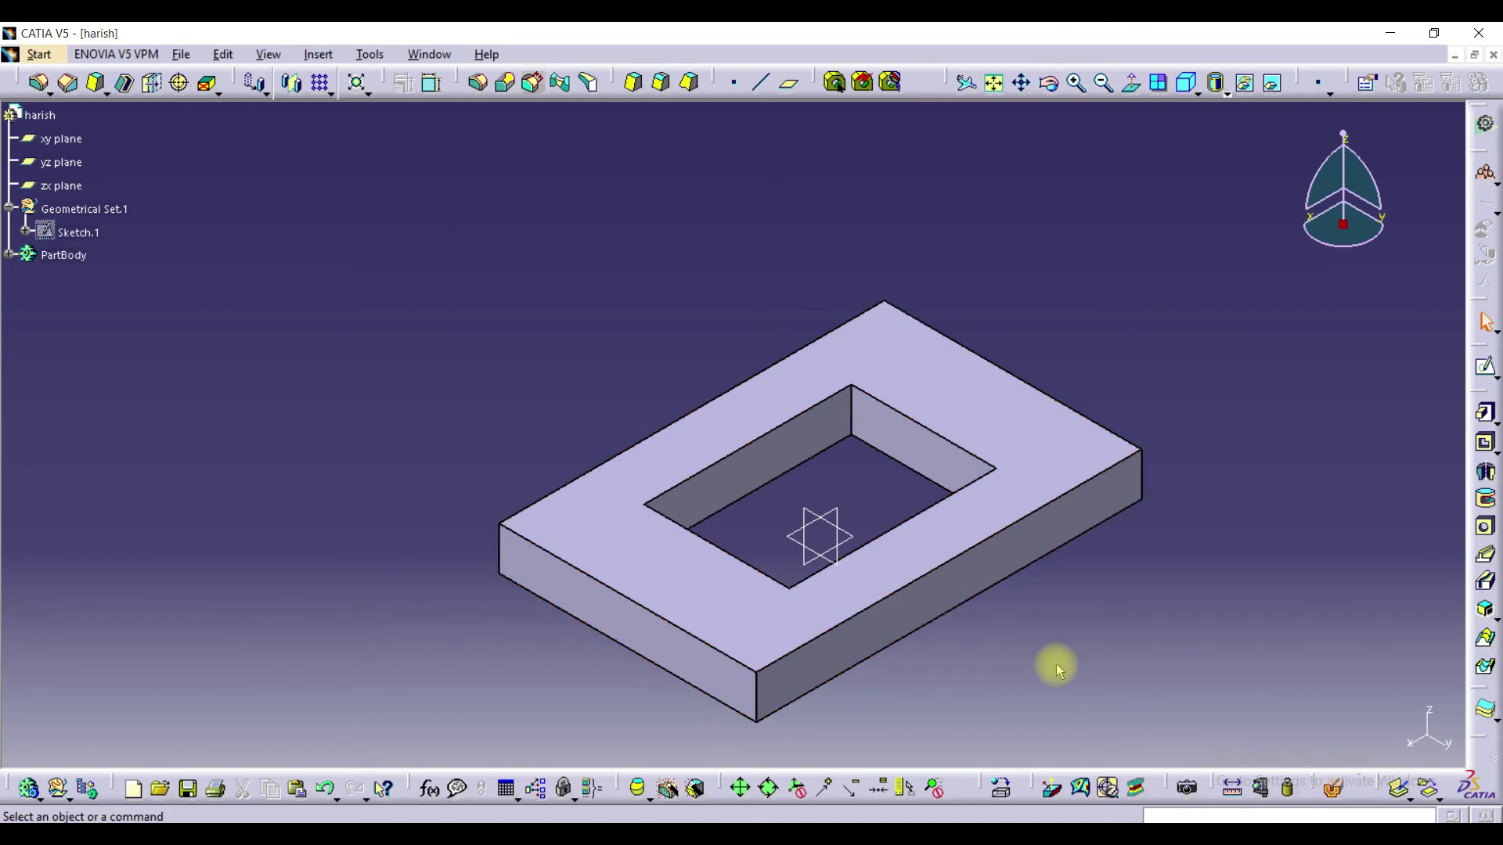